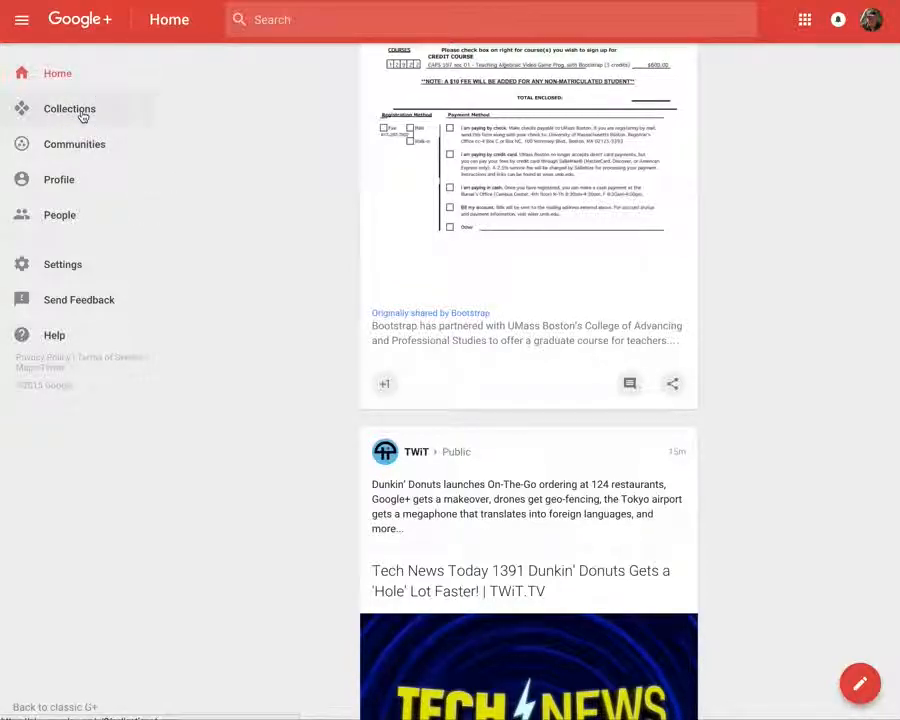
- Go to your Collections page and begin creating a new collection
{"action": "left_click", "coordinate": [69, 108]}
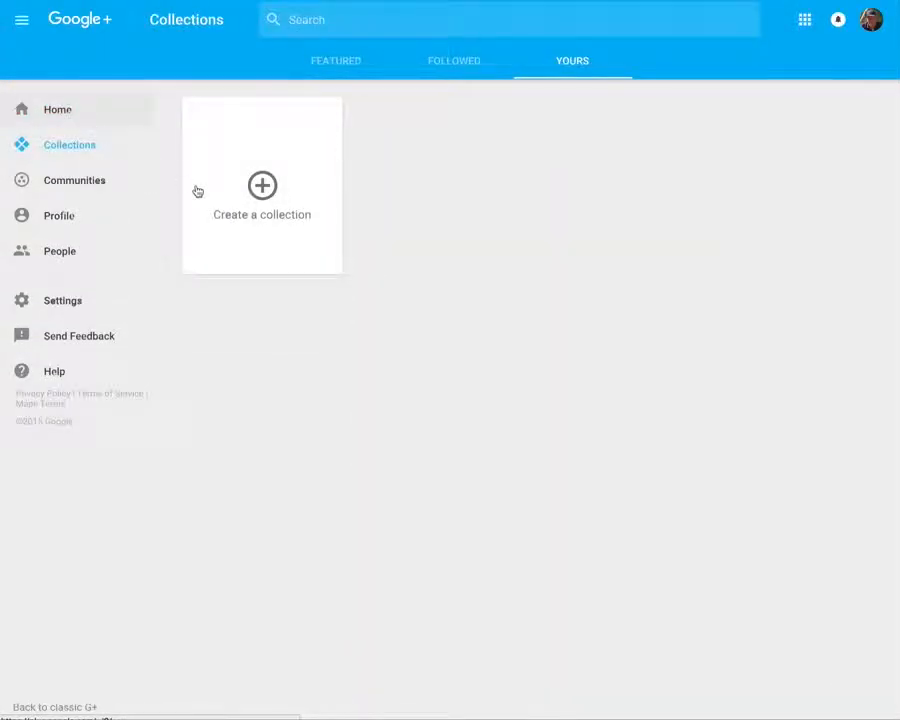
{"action": "left_click", "coordinate": [262, 190]}
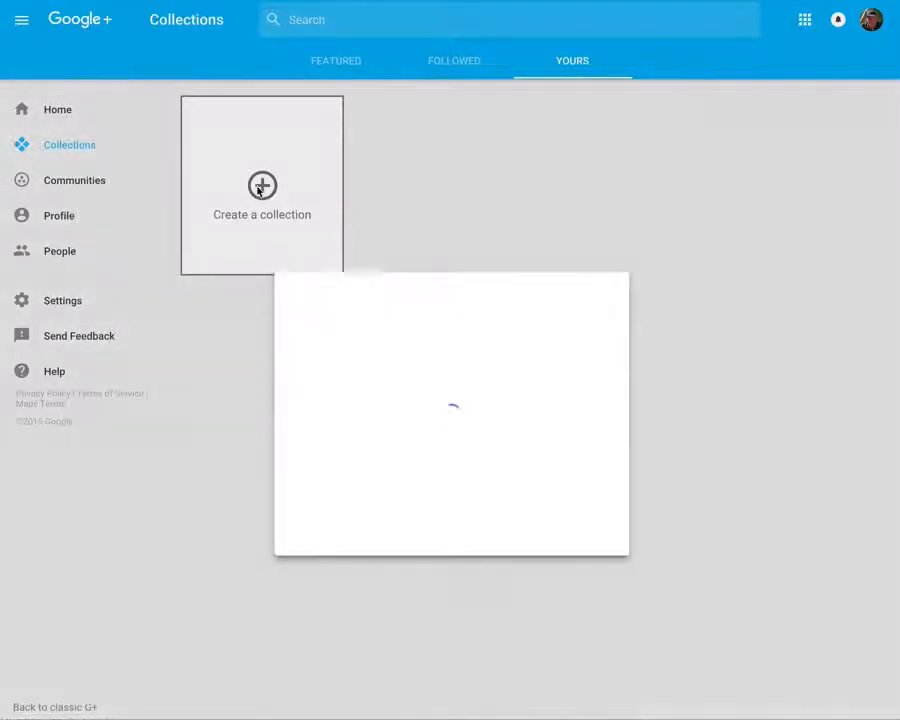
- Name the new public collection 'Mark Demo' with the tagline 'Demo'
{"action": "left_click", "coordinate": [262, 186]}
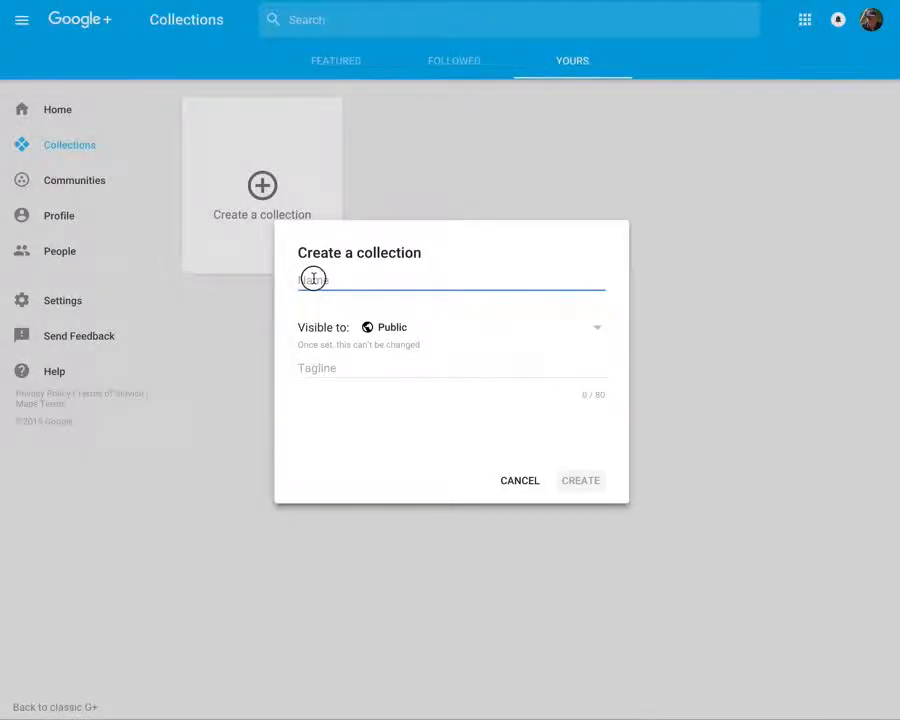
{"action": "type", "text": "Ma"}
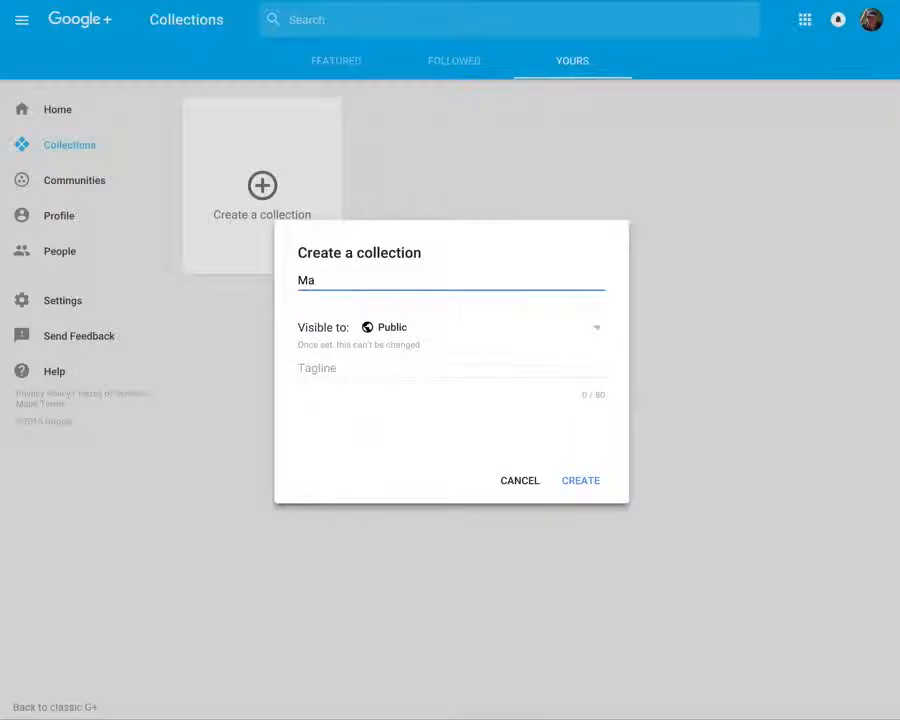
{"action": "type", "text": "rk"}
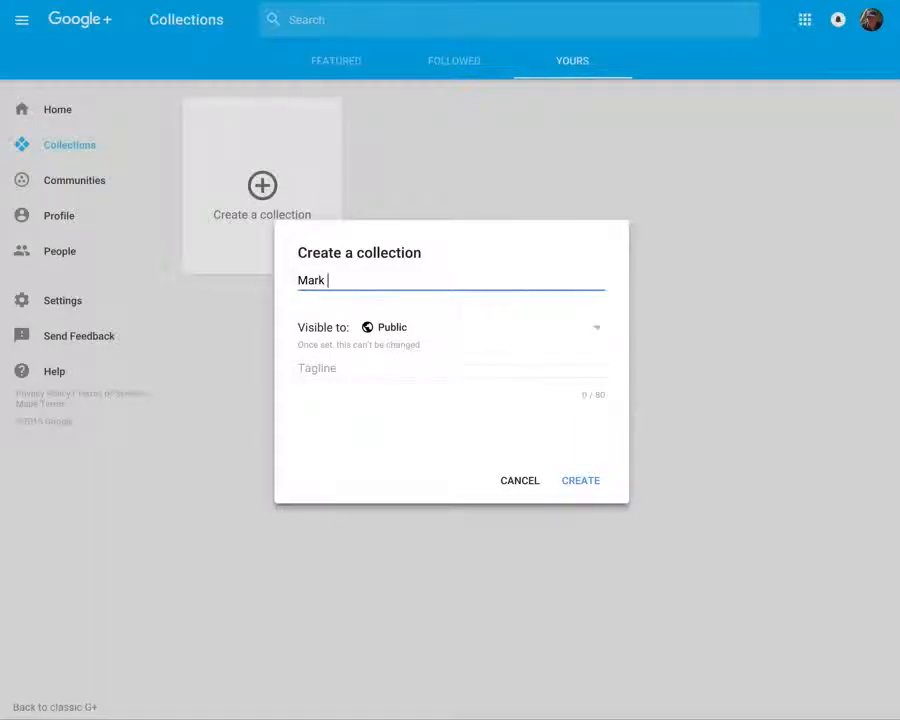
{"action": "type", "text": "Demo"}
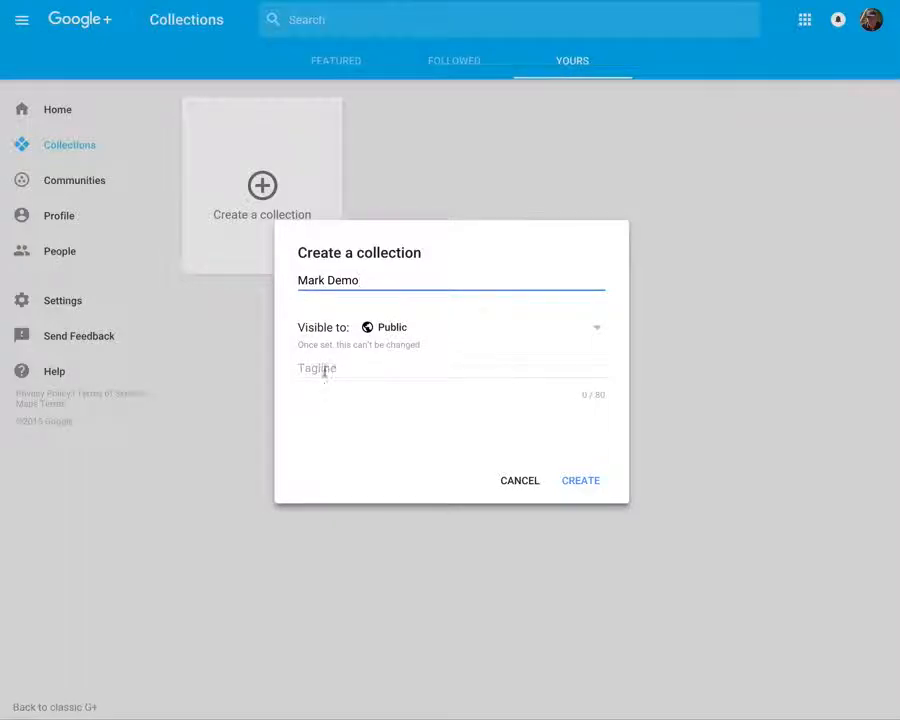
{"action": "type", "text": "Dem"}
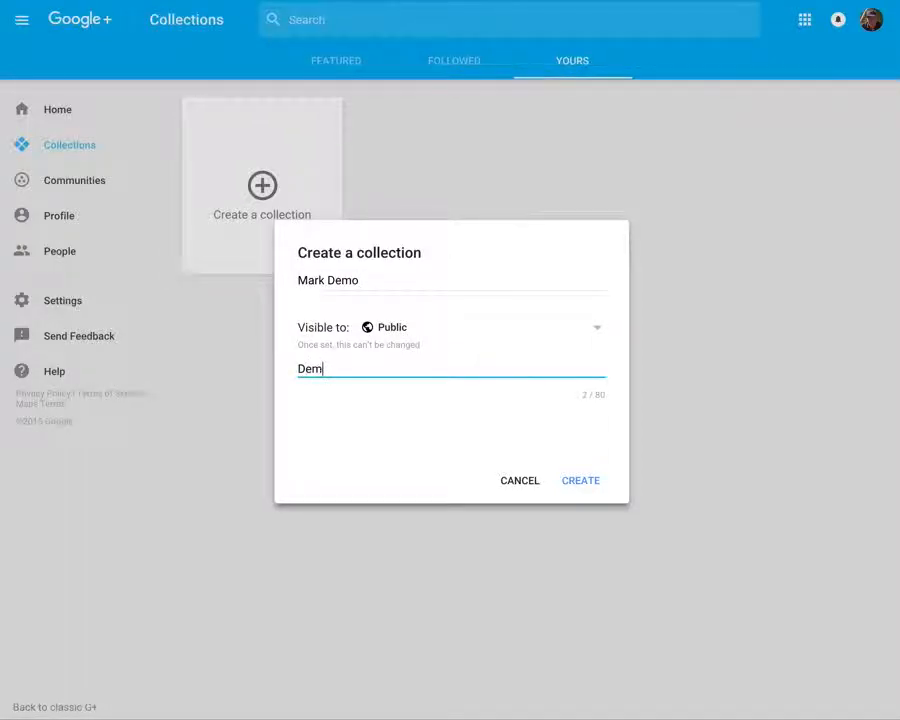
{"action": "type", "text": "o"}
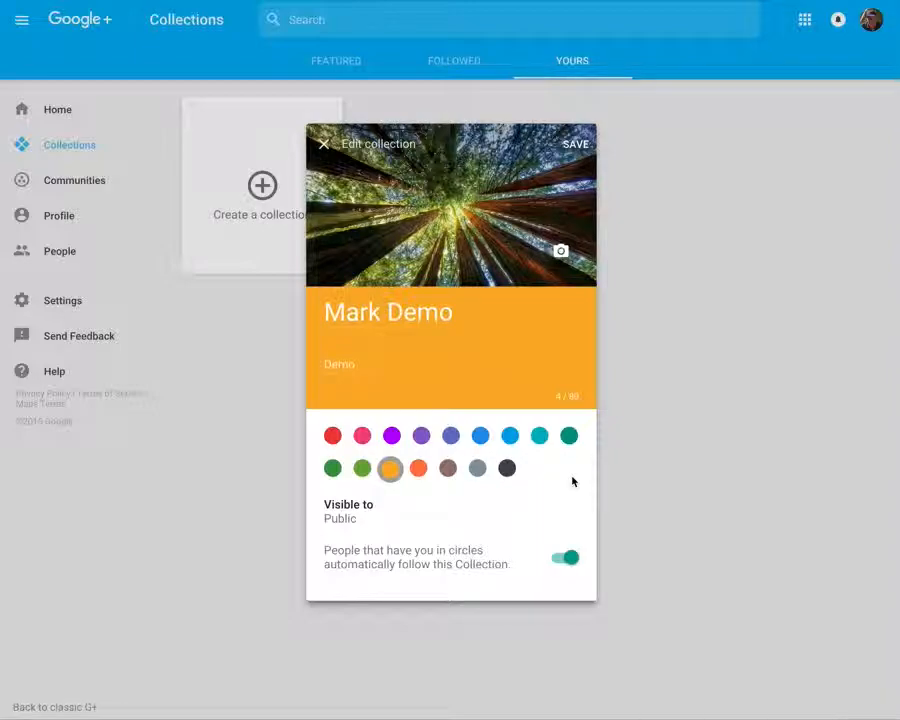
{"action": "mouse_move", "coordinate": [561, 251]}
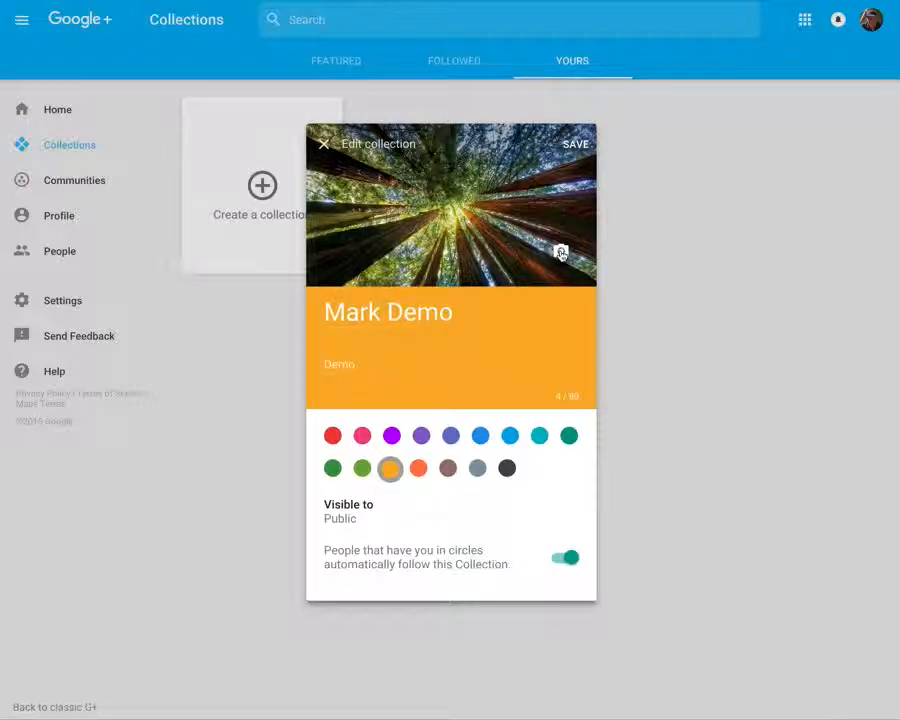
- Bring up the cover image choices for the orange-themed Mark Demo collection
{"action": "left_click", "coordinate": [561, 252]}
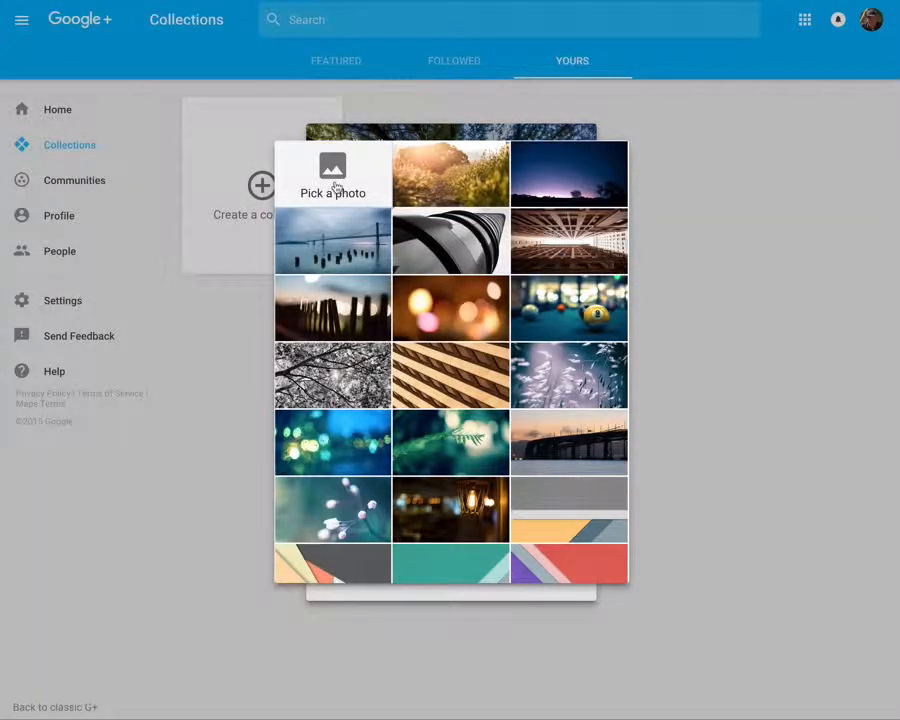
- Set one of your own photos, the autumn birch trees, as the collection cover and save
{"action": "left_click", "coordinate": [332, 175]}
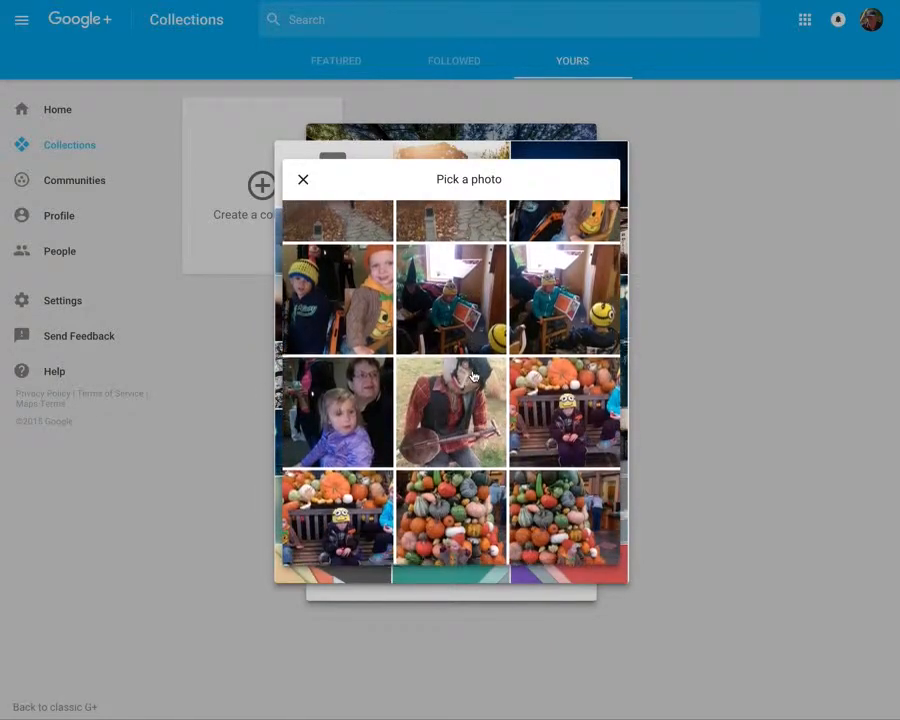
{"action": "scroll", "scroll_direction": "down", "scroll_amount": 3}
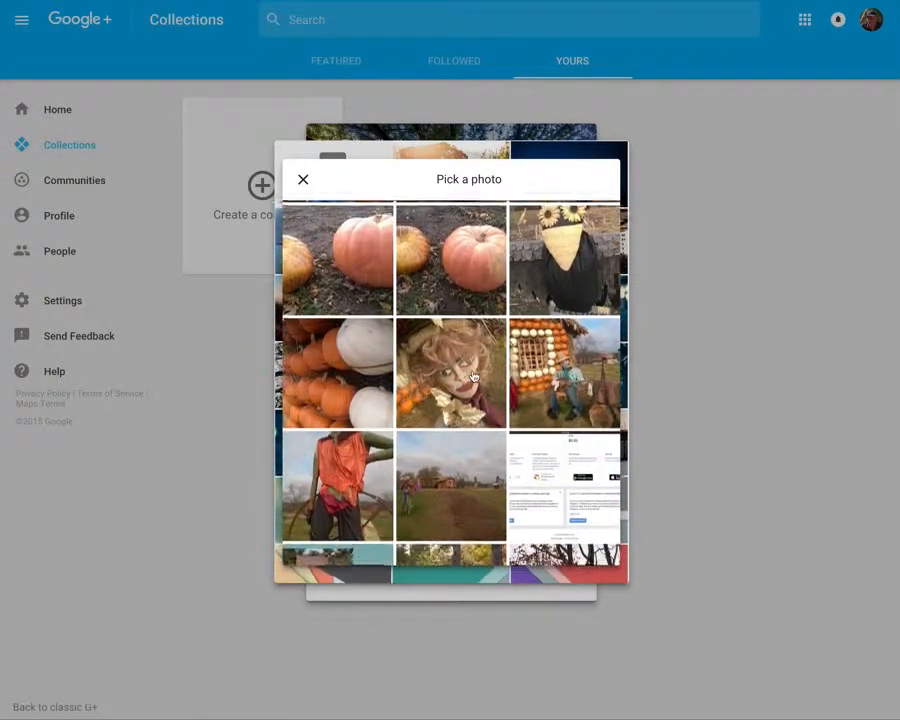
{"action": "scroll", "scroll_direction": "down", "scroll_amount": 3}
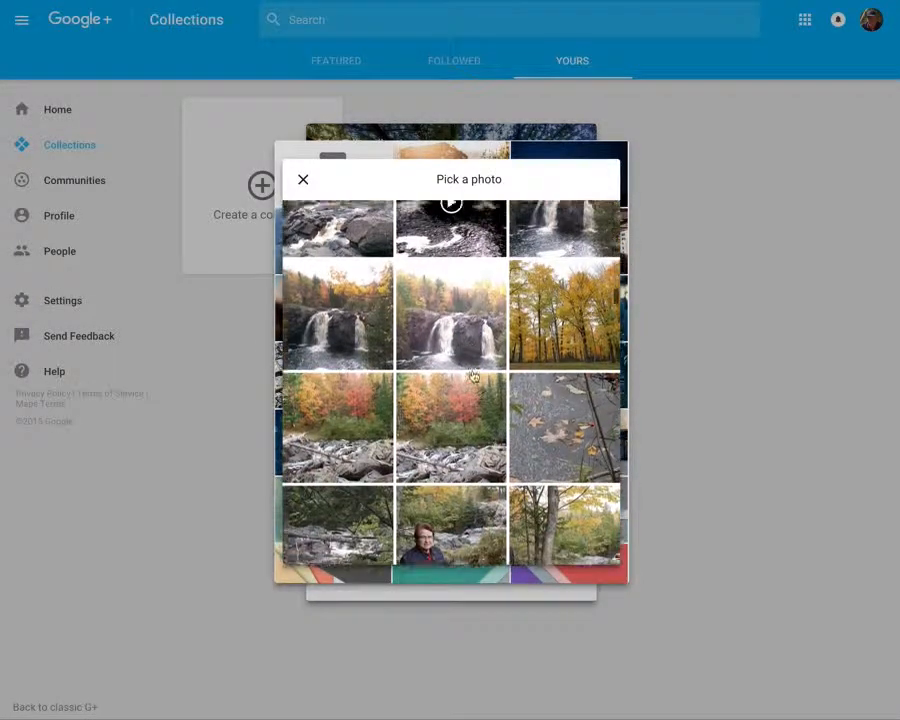
{"action": "scroll", "scroll_direction": "down", "scroll_amount": 3}
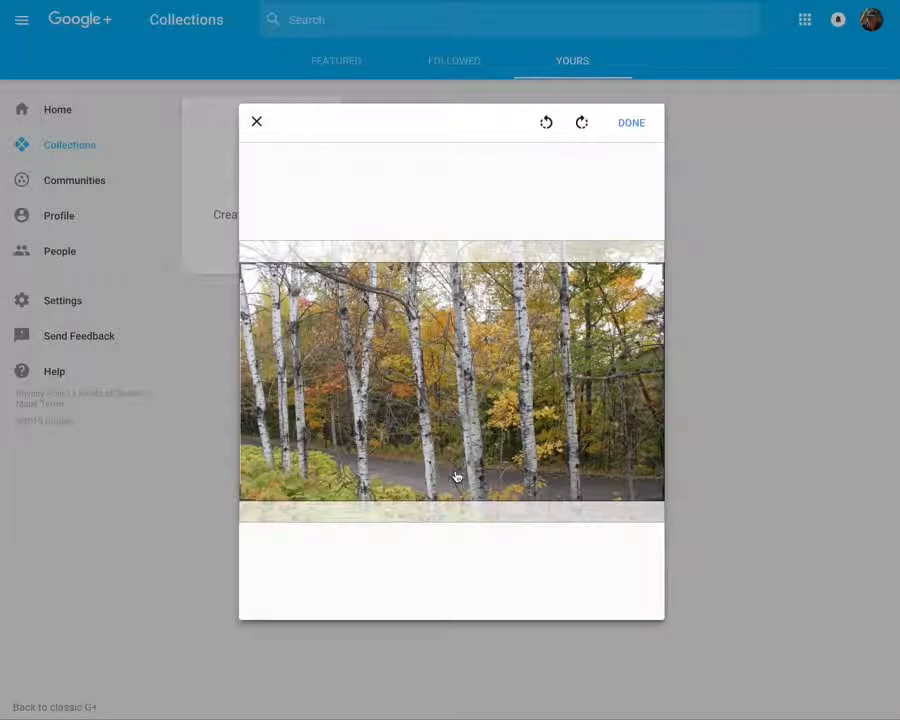
{"action": "left_click", "coordinate": [631, 122]}
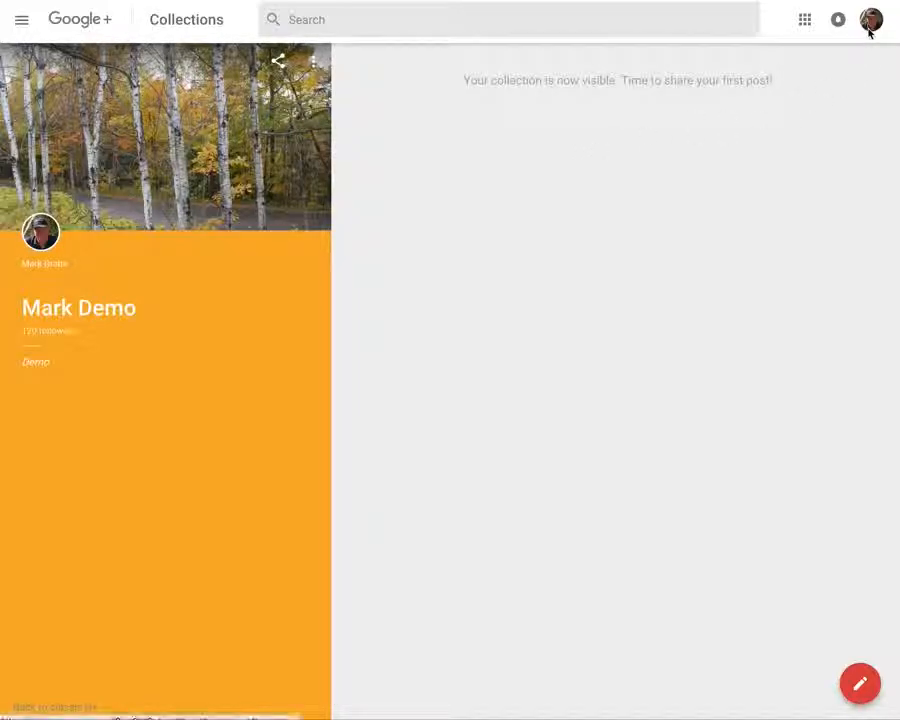
- Find the 'Use of ad blockers' post on your profile and start resharing it
{"action": "left_click", "coordinate": [872, 19]}
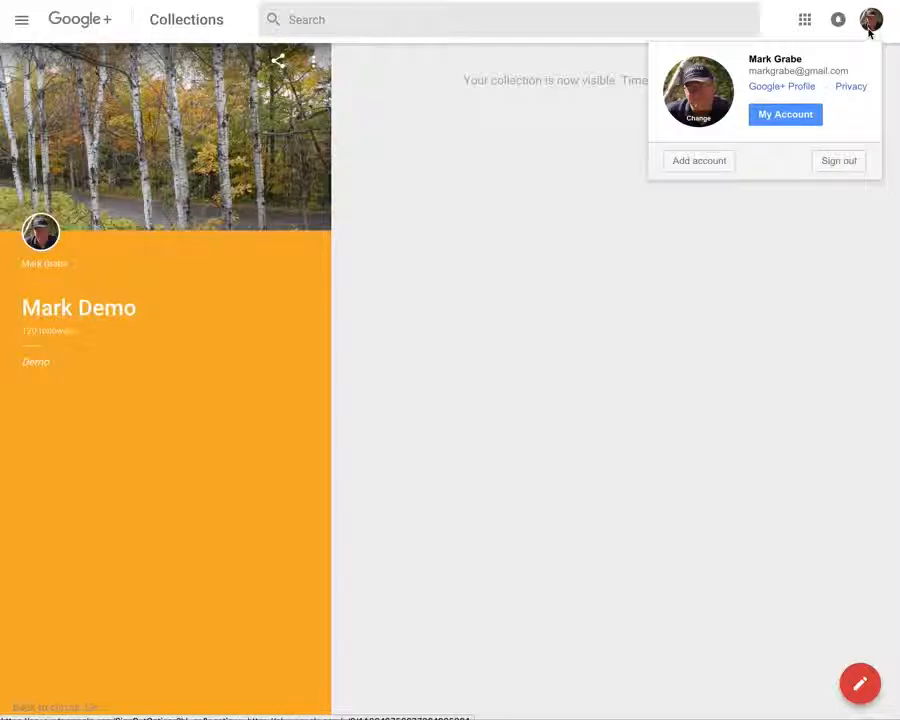
{"action": "left_click", "coordinate": [871, 19]}
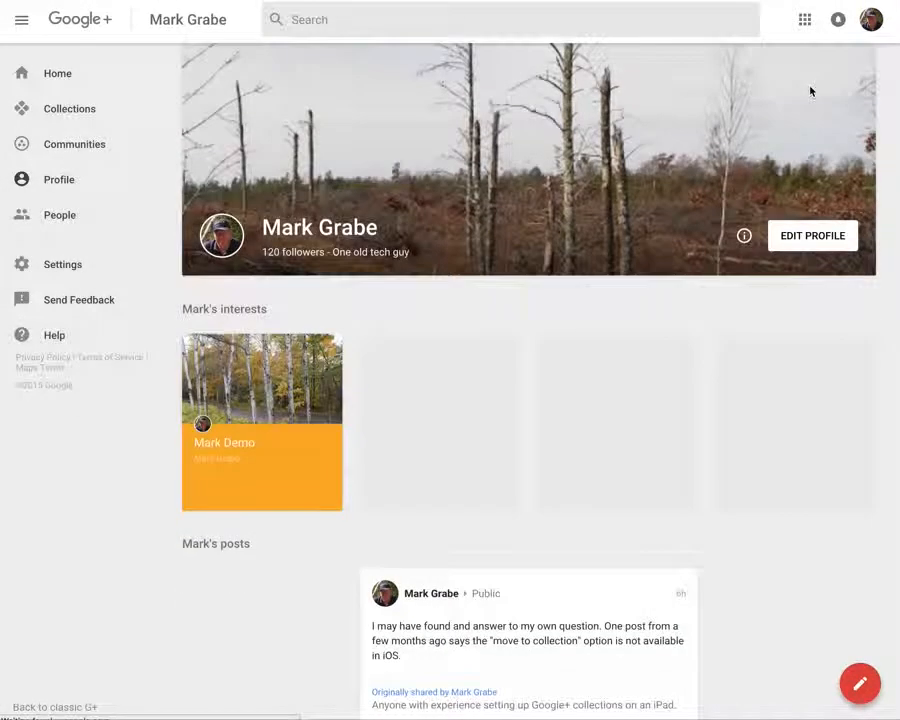
{"action": "scroll", "scroll_direction": "down", "scroll_amount": 3}
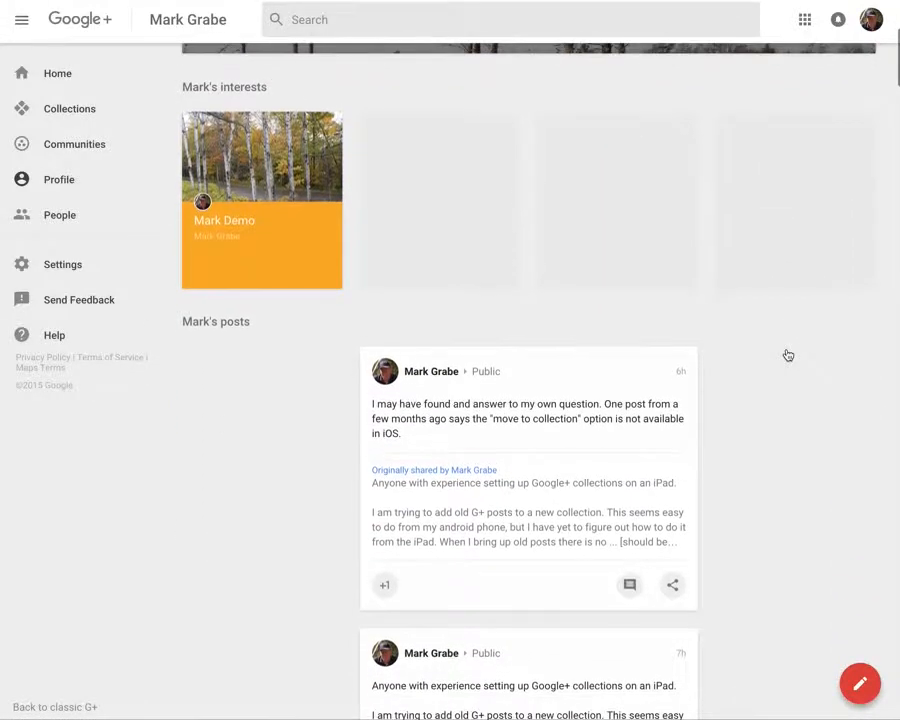
{"action": "scroll", "scroll_direction": "down", "scroll_amount": 3}
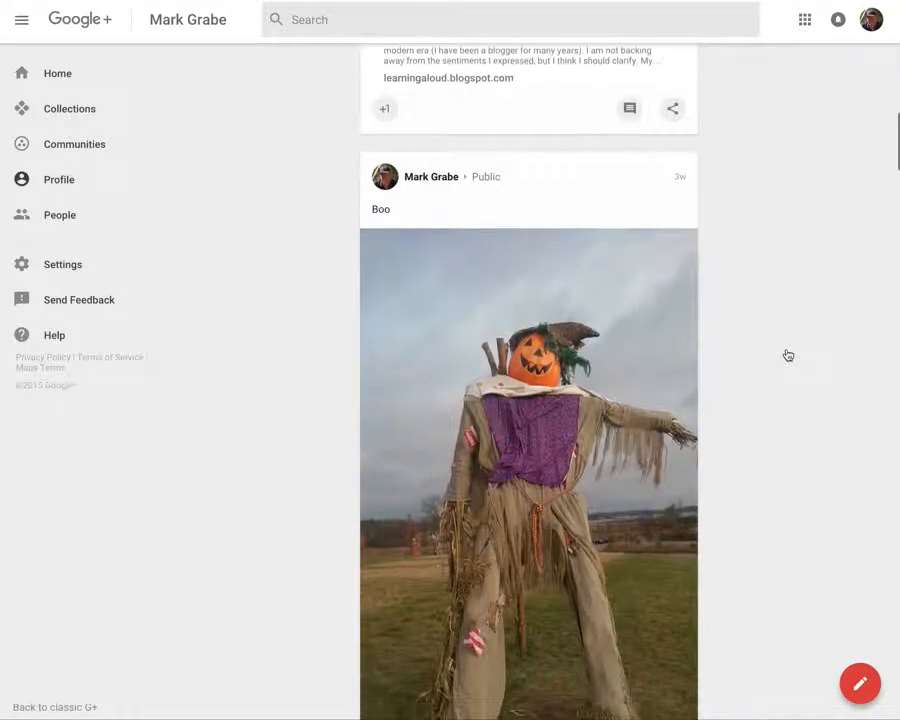
{"action": "scroll", "scroll_direction": "down", "scroll_amount": 3}
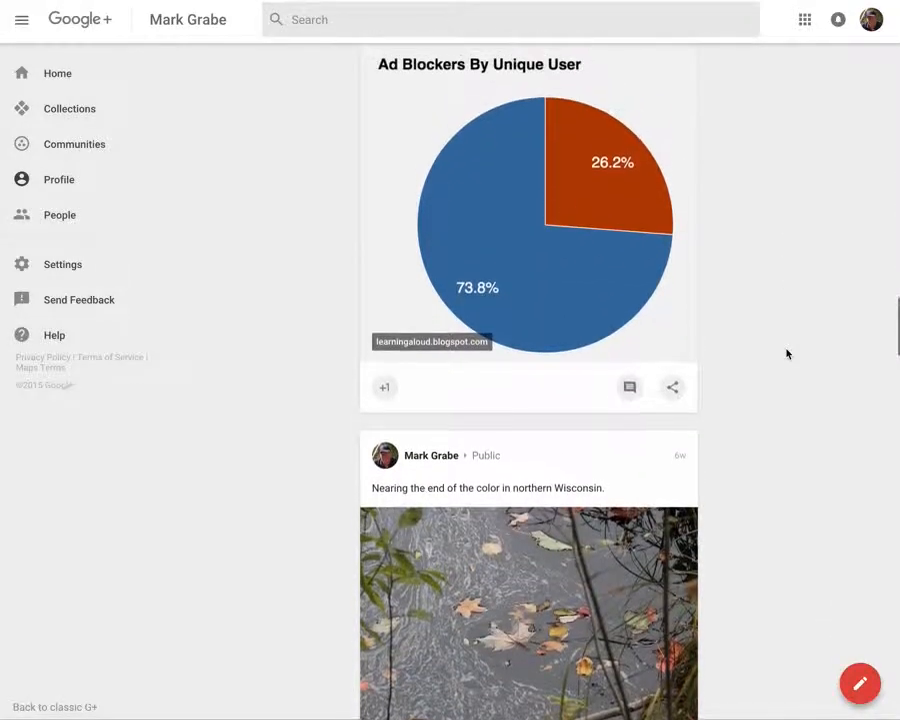
{"action": "scroll", "scroll_direction": "up", "scroll_amount": 3}
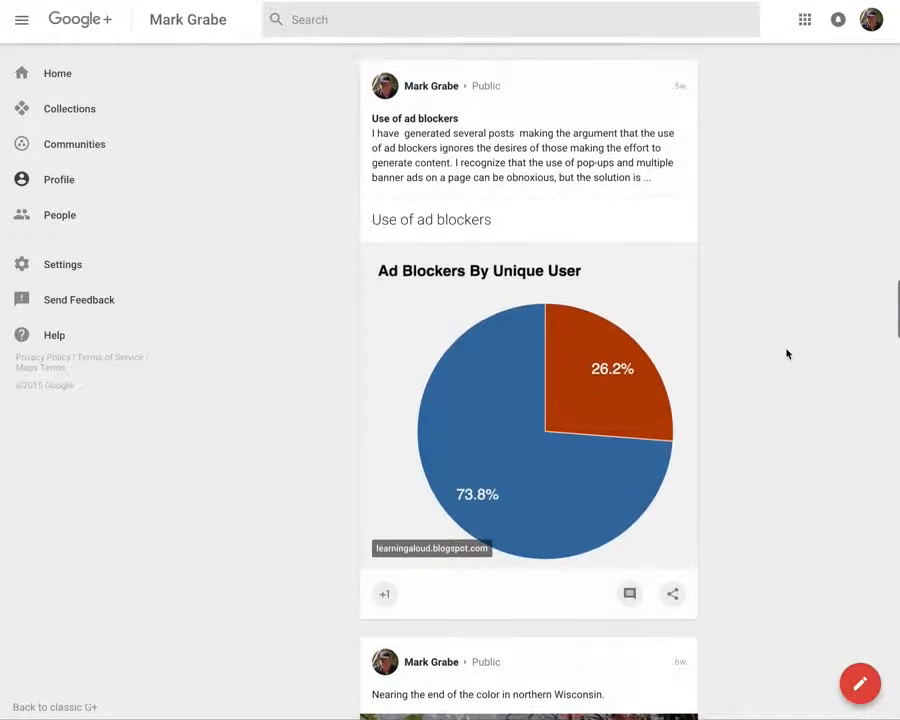
{"action": "scroll", "scroll_direction": "down", "scroll_amount": 3}
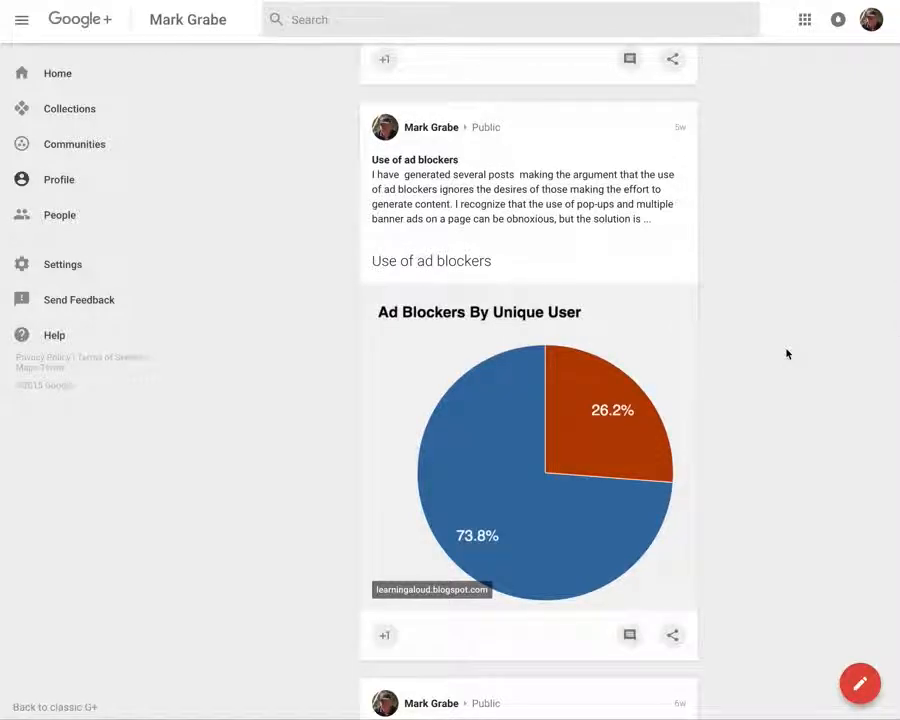
{"action": "mouse_move", "coordinate": [795, 545]}
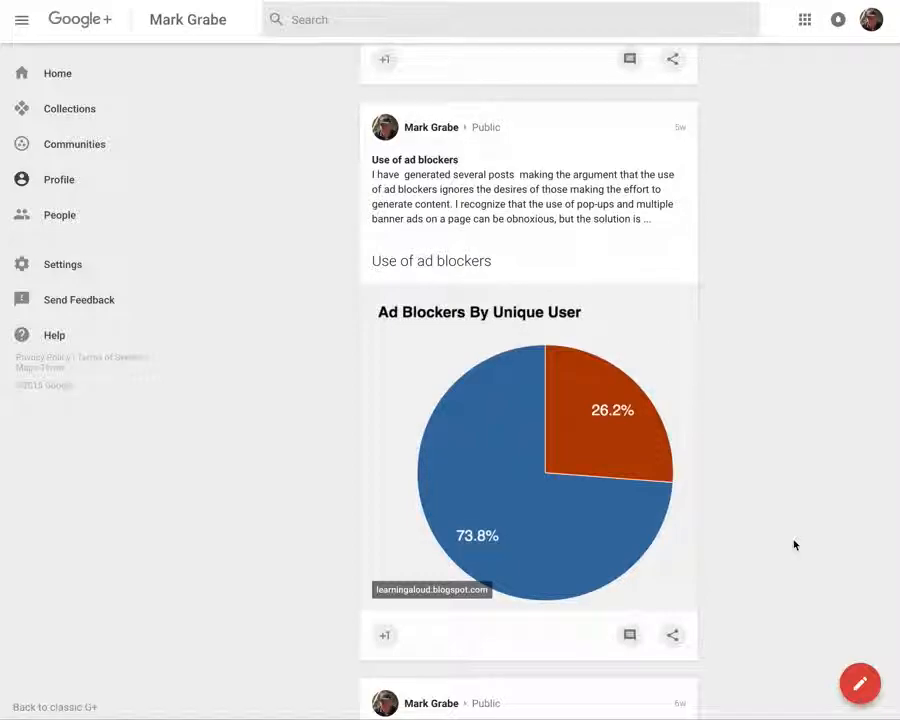
{"action": "mouse_move", "coordinate": [780, 552]}
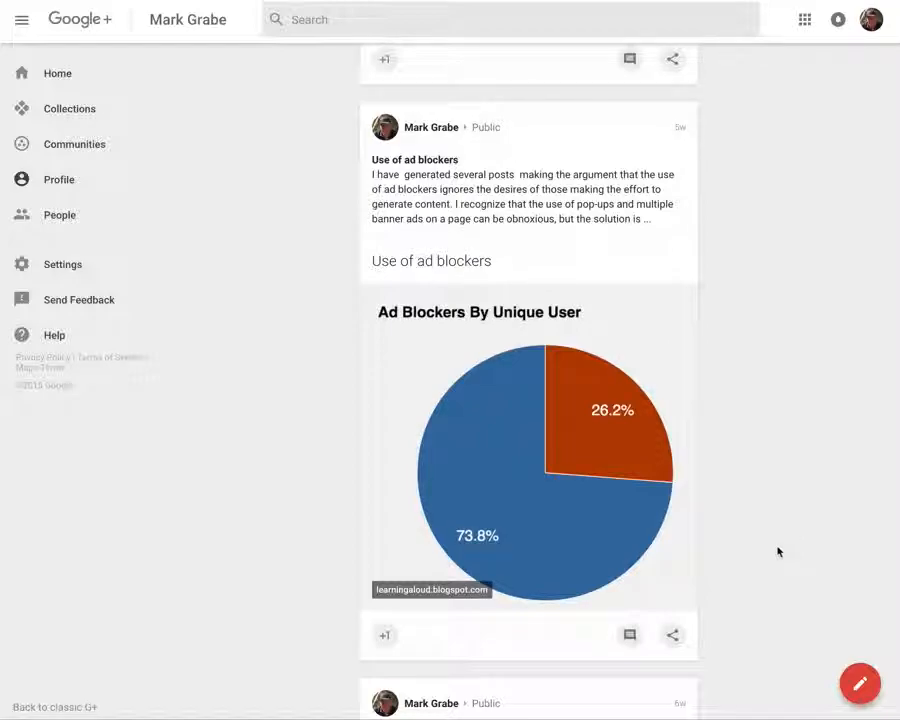
{"action": "mouse_move", "coordinate": [770, 600]}
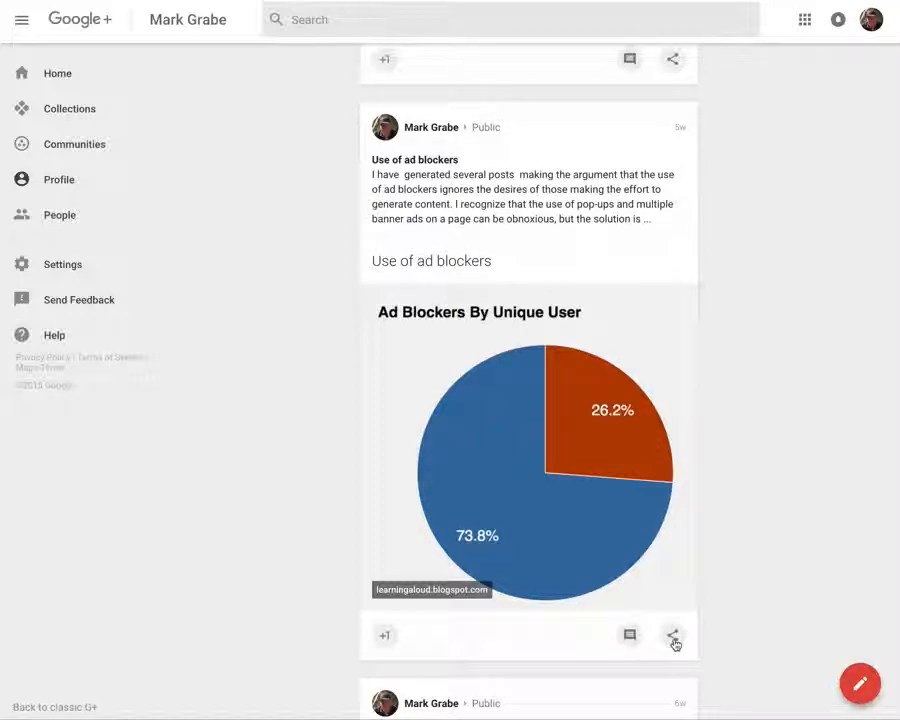
{"action": "left_click", "coordinate": [673, 635]}
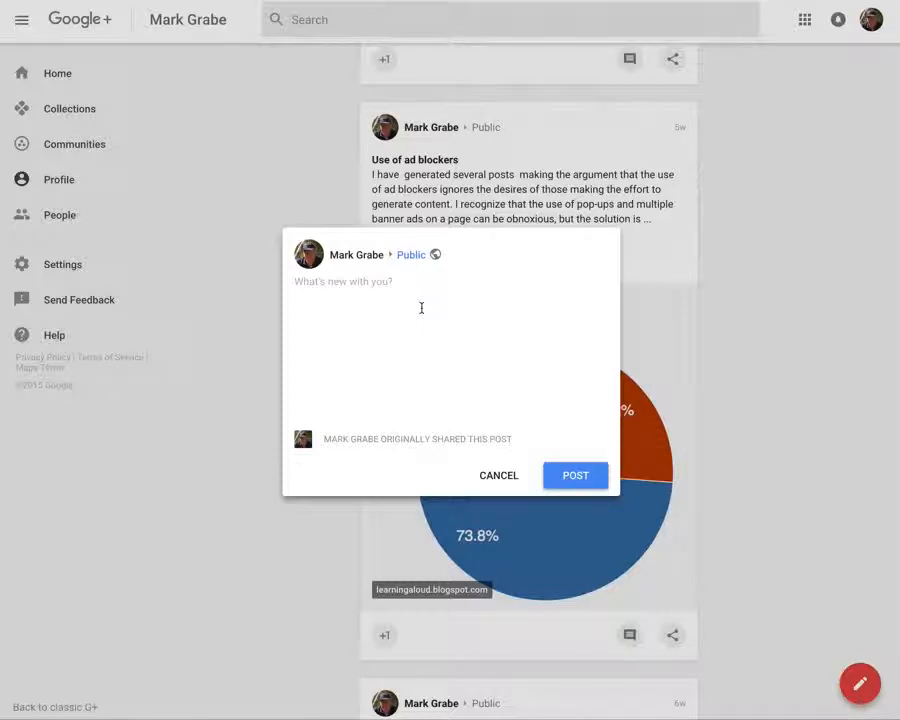
{"action": "mouse_move", "coordinate": [425, 274]}
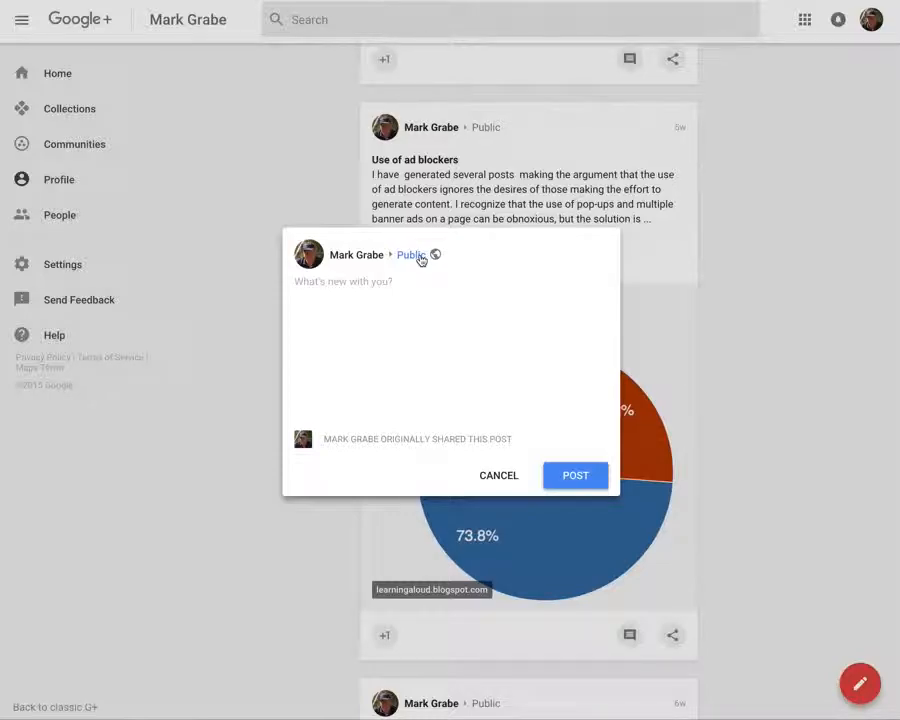
- Reshare the post to the Mark Demo collection instead of Public
{"action": "left_click", "coordinate": [410, 255]}
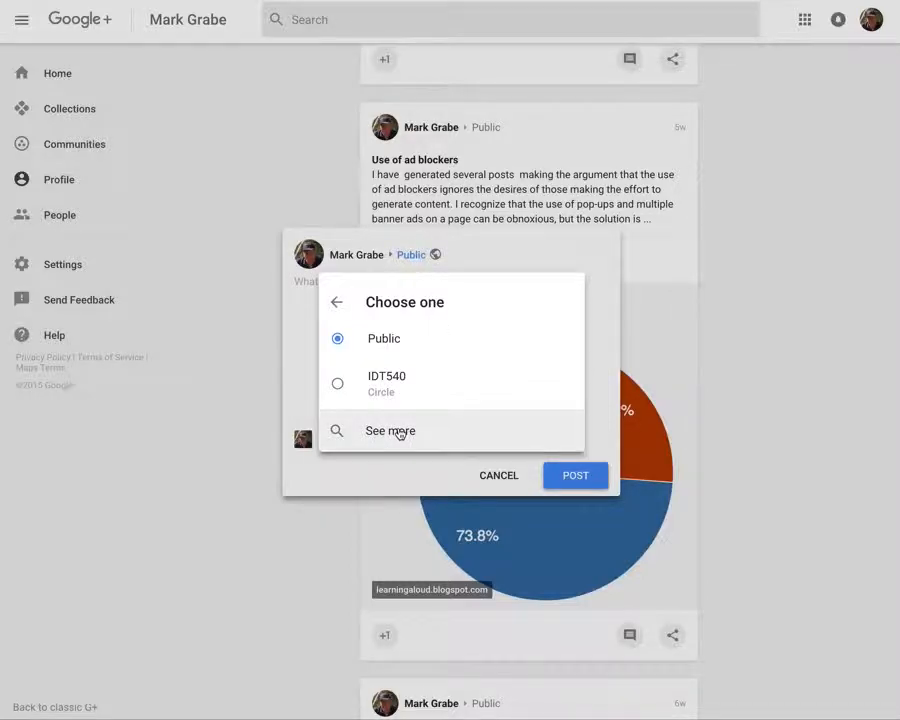
{"action": "left_click", "coordinate": [390, 430]}
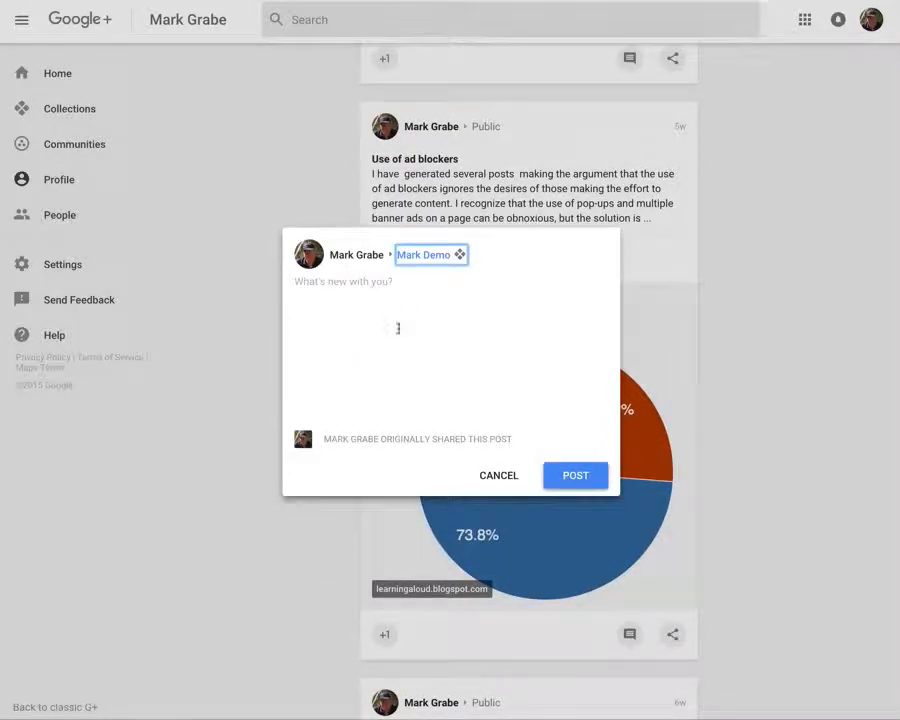
{"action": "left_click", "coordinate": [575, 475]}
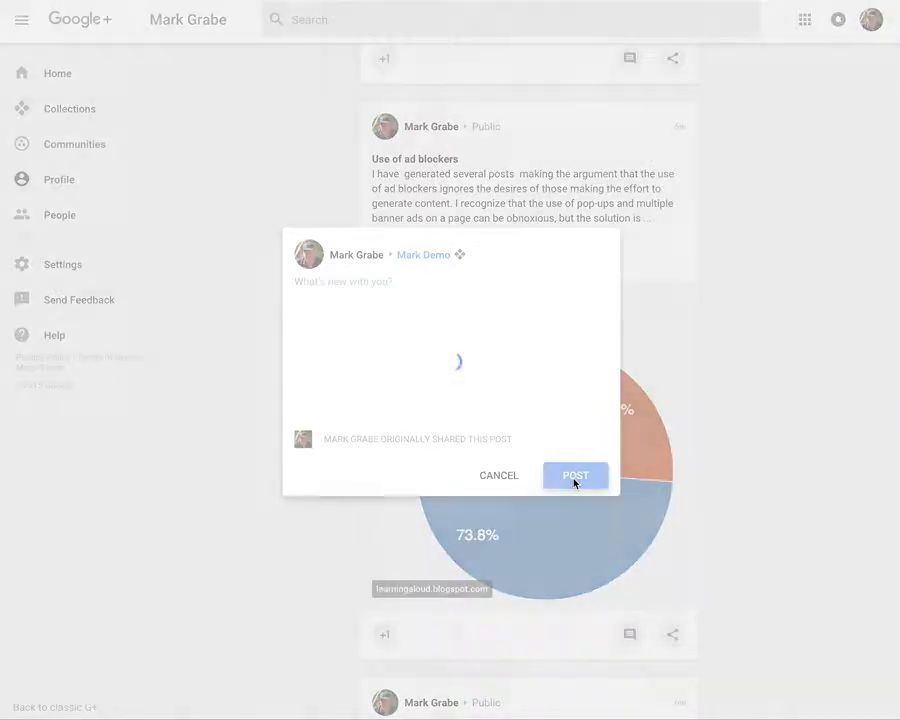
{"action": "left_click", "coordinate": [575, 475]}
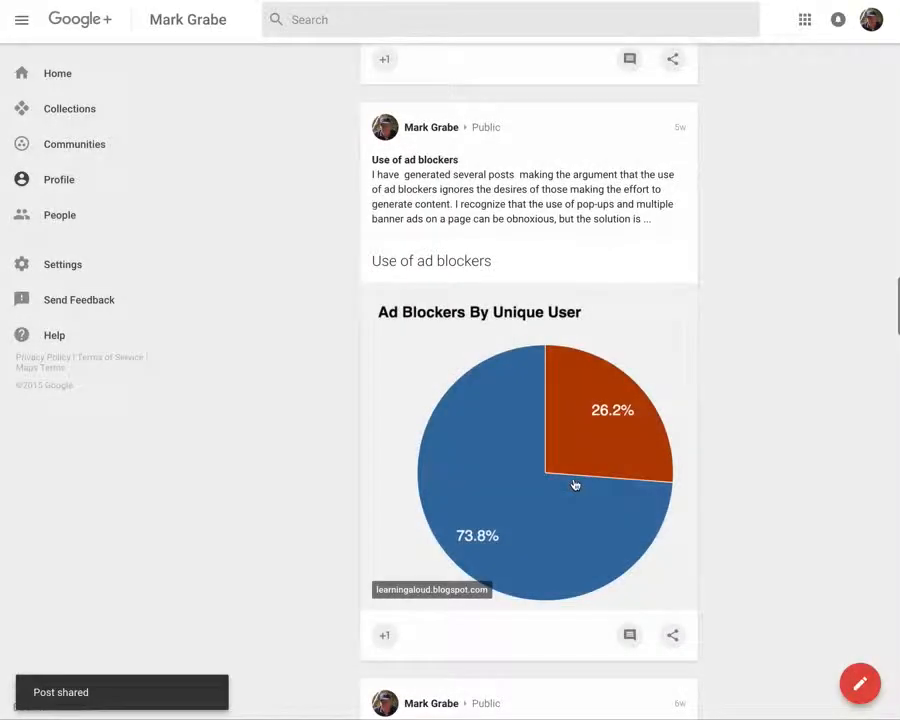
- Open the Mark Demo collection from your profile to view the reshared post
{"action": "scroll", "scroll_direction": "down", "scroll_amount": 3}
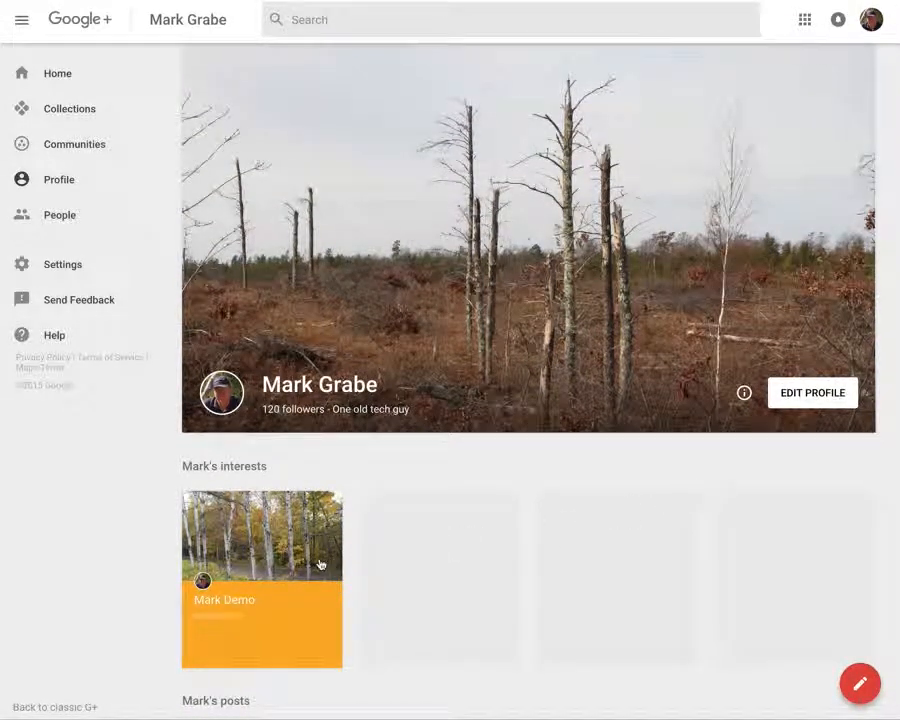
{"action": "left_click", "coordinate": [261, 536]}
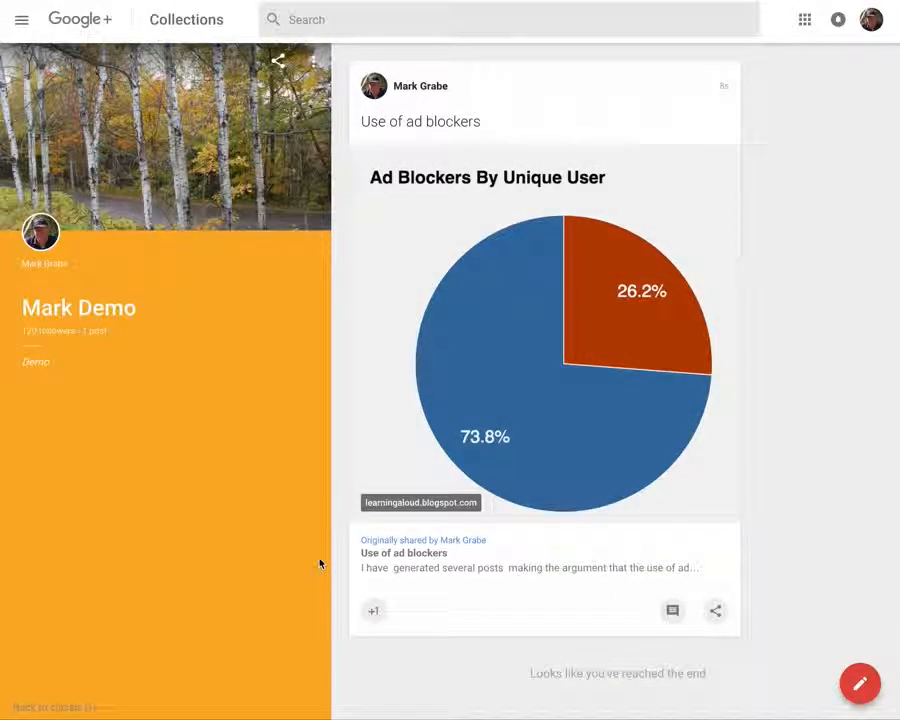
{"action": "mouse_move", "coordinate": [829, 513]}
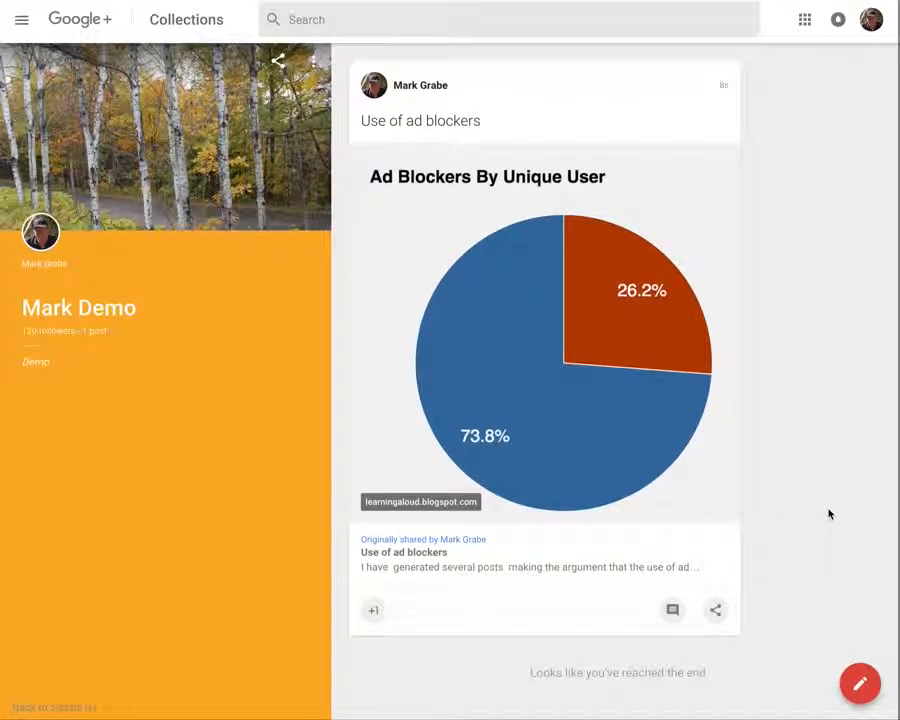